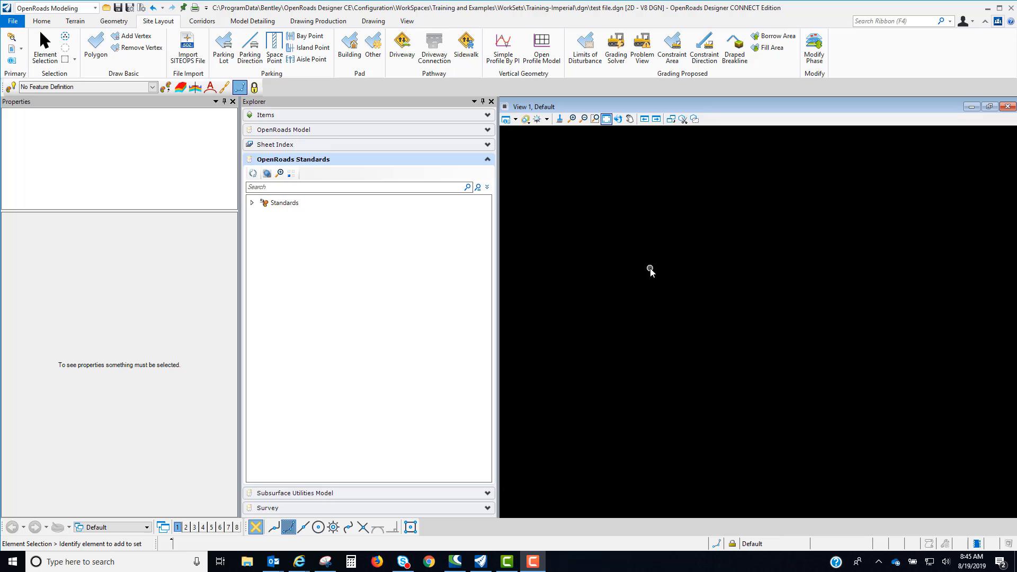
pyautogui.moveTo(658, 264)
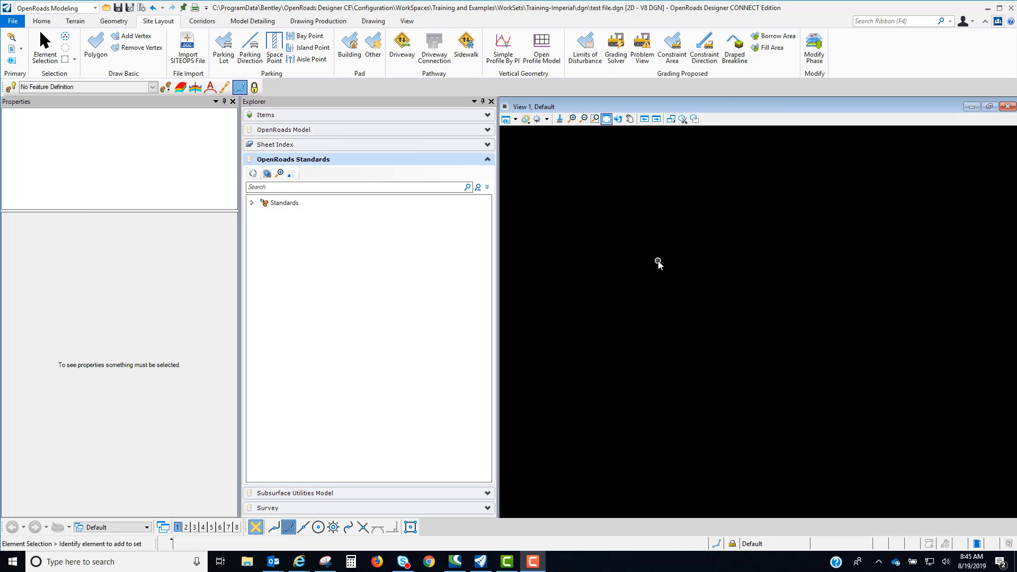
pyautogui.moveTo(652, 265)
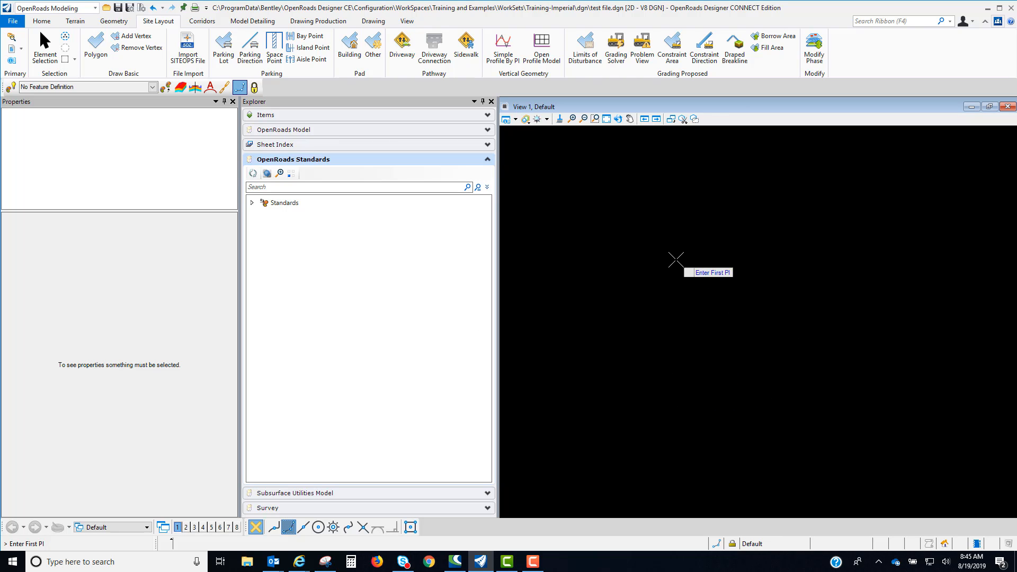
# - Place the rectangular parking lot's first corner point in View 1
pyautogui.click(839, 382)
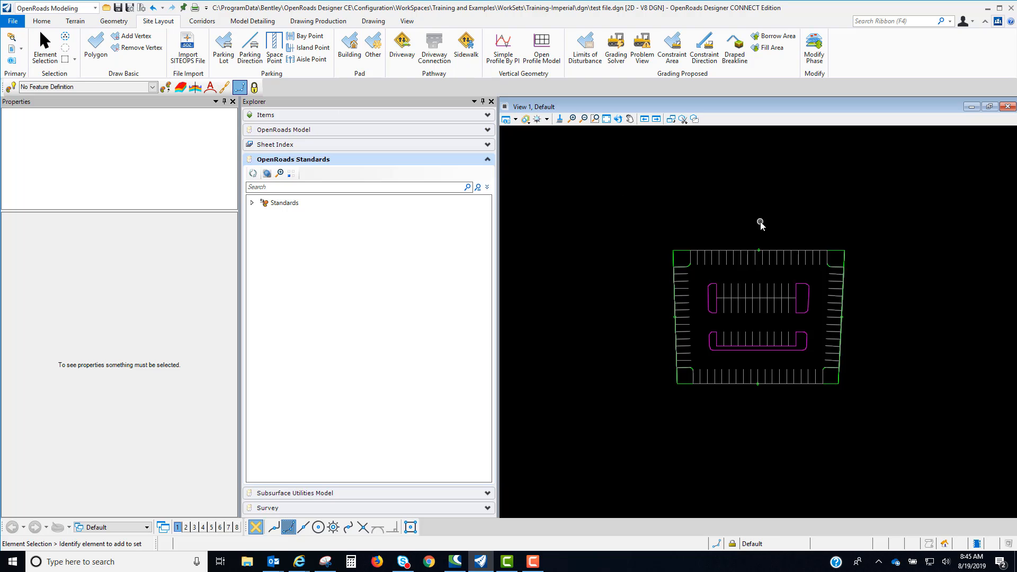
pyautogui.moveTo(743, 253)
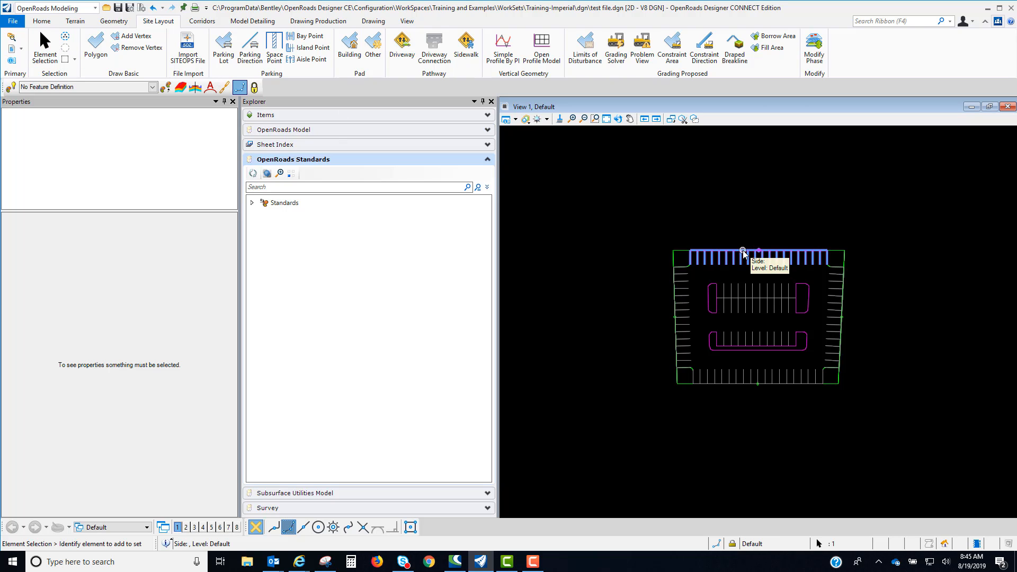
# - Select the parking lot and set its Parking Width to 20.000 ft in Properties
pyautogui.click(744, 253)
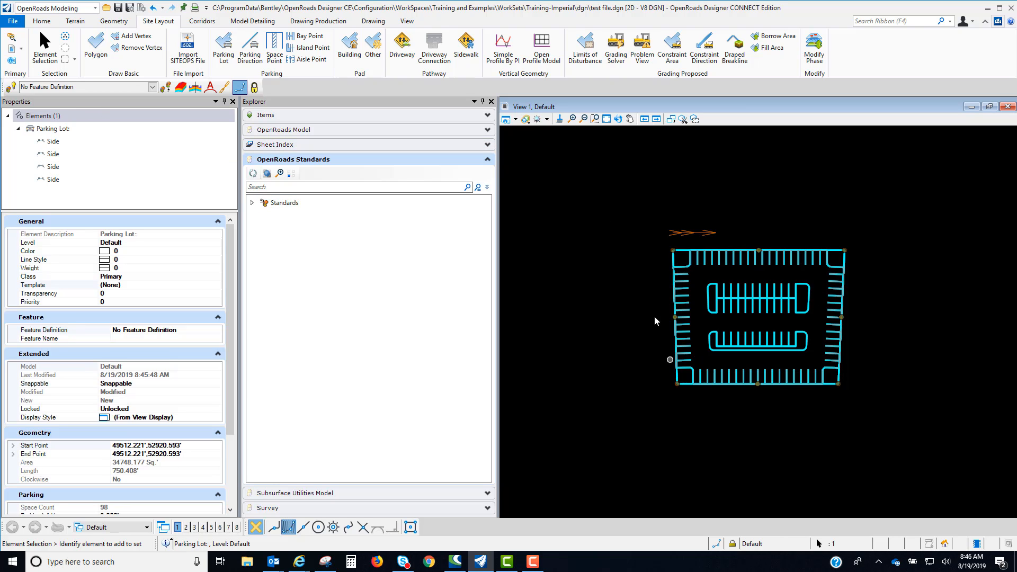
pyautogui.click(51, 166)
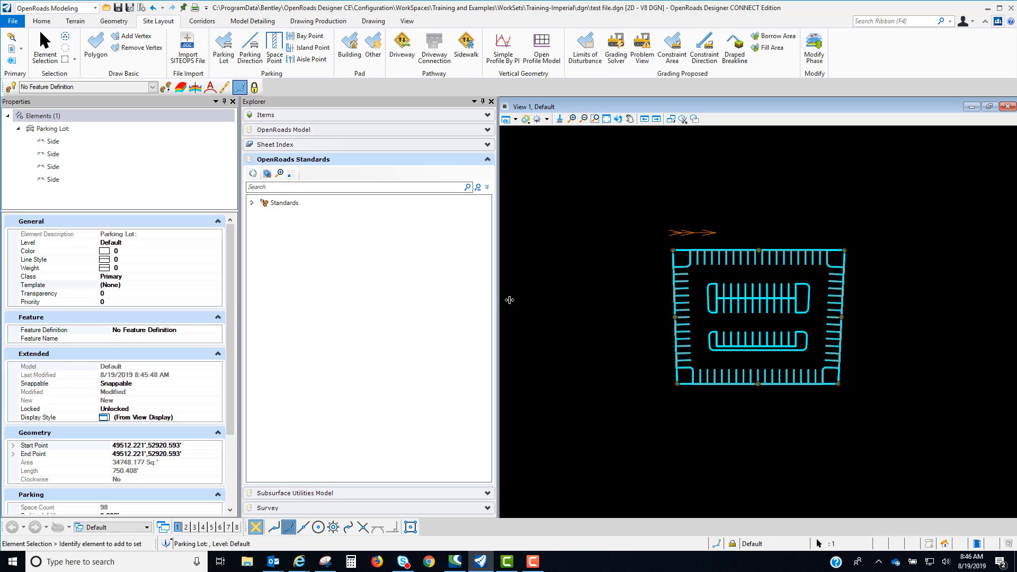
pyautogui.moveTo(89, 299)
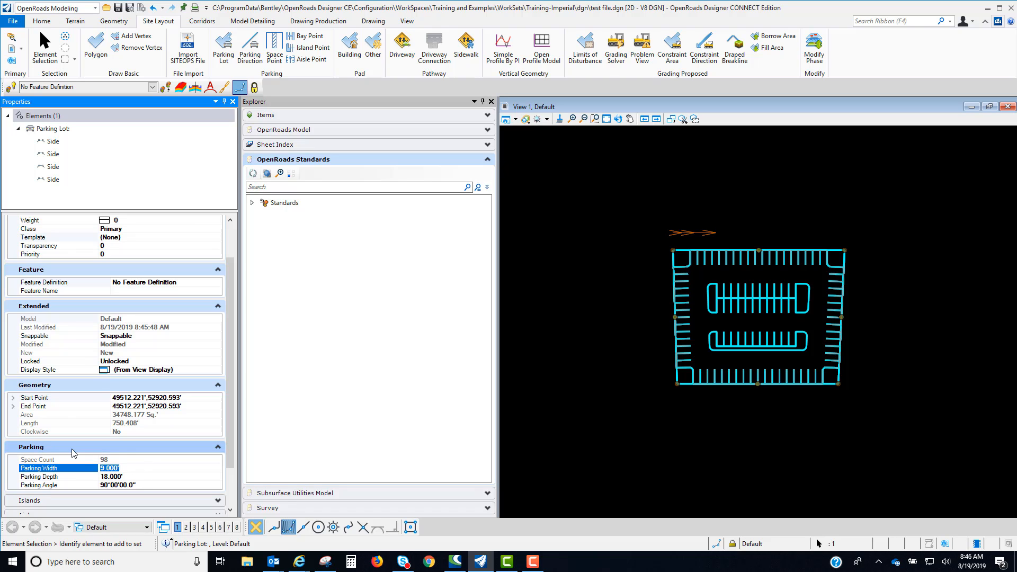
pyautogui.write('20.000')
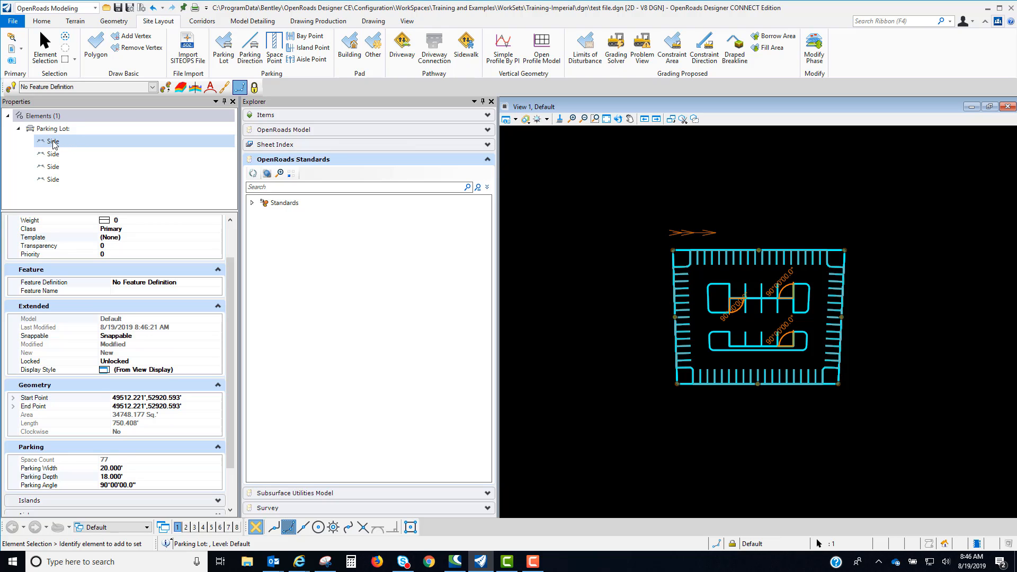
# - Select all four Side entries and set their Parking Width to 20 ft
pyautogui.click(52, 141)
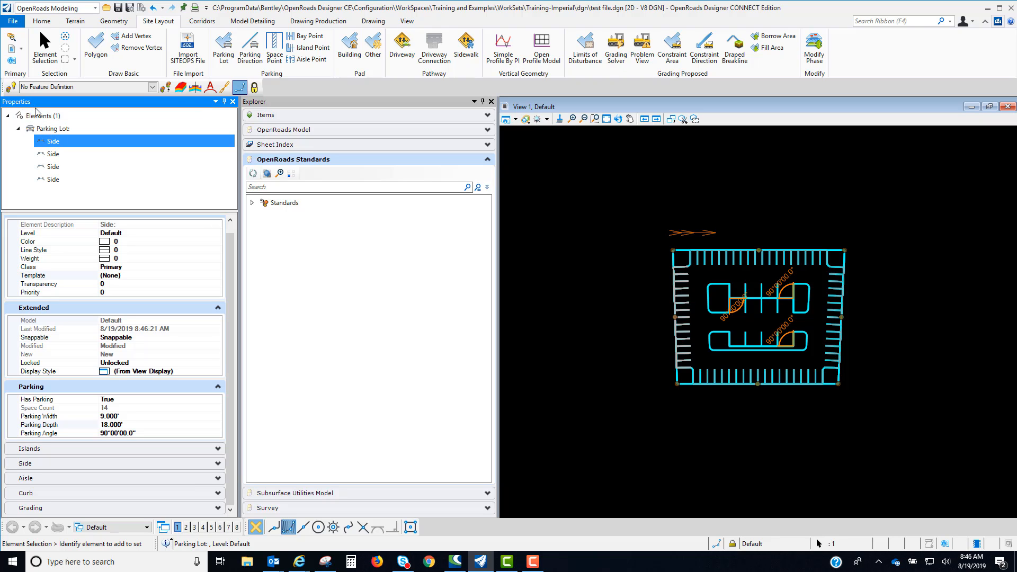
pyautogui.click(52, 154)
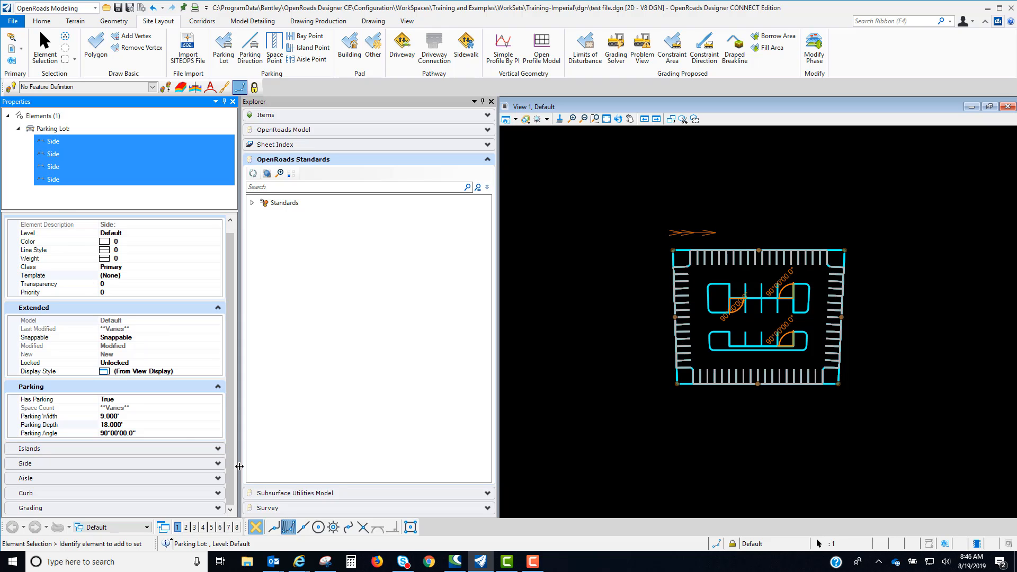
pyautogui.click(74, 415)
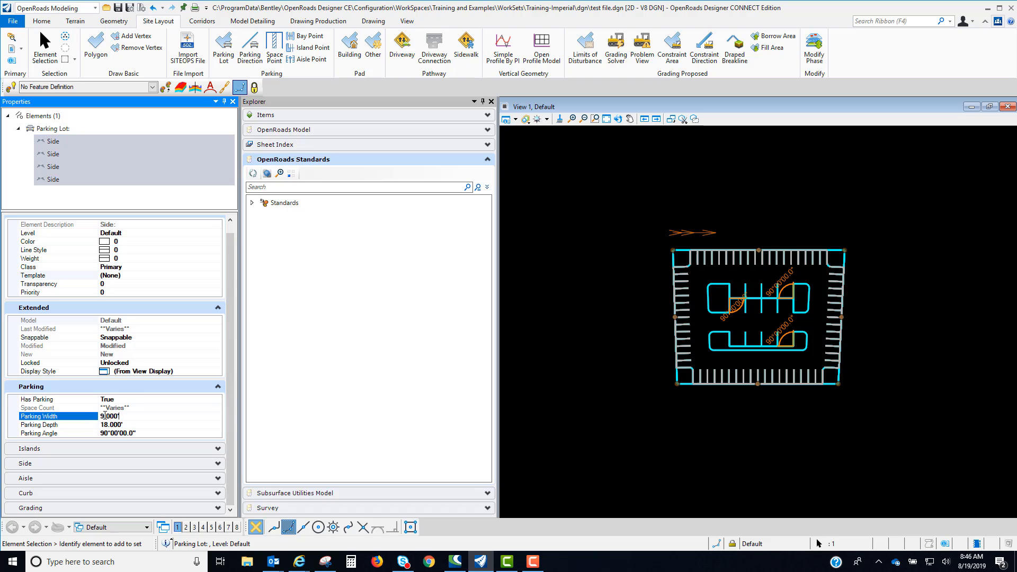
pyautogui.write('20')
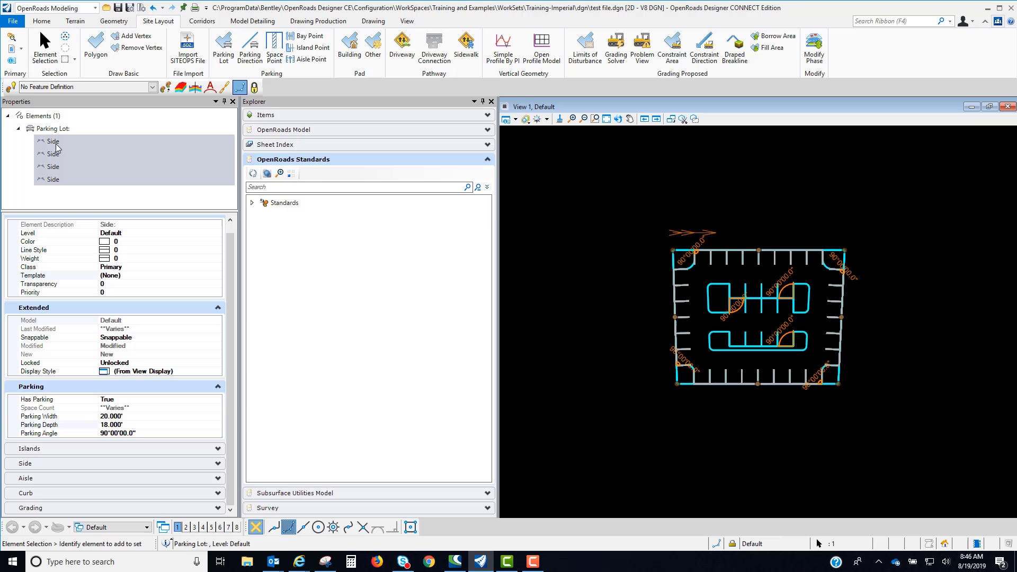
pyautogui.moveTo(654, 313)
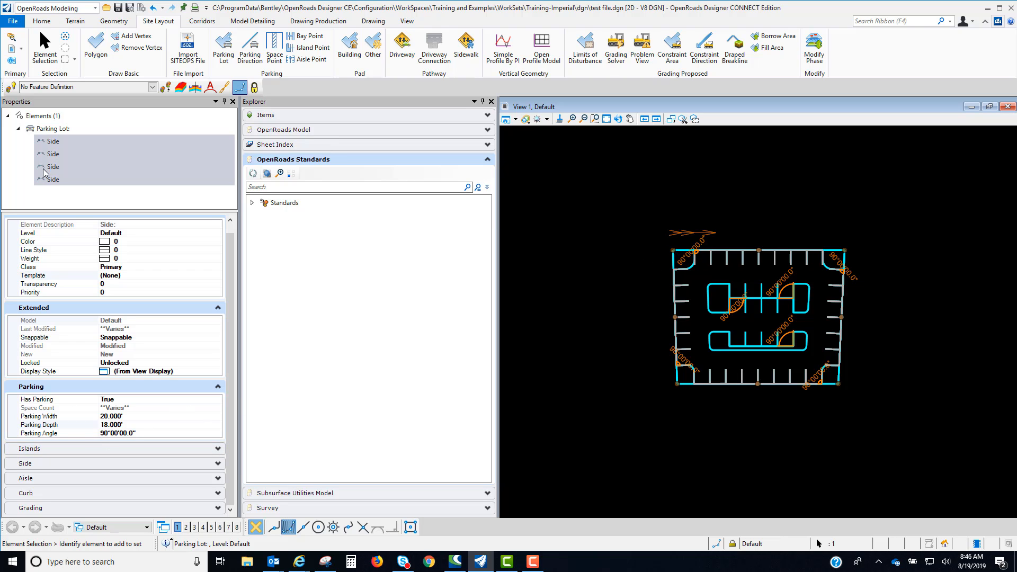
# - Select two Side entries and set Parking Width 10 ft with a 60° Parking Angle
pyautogui.click(51, 141)
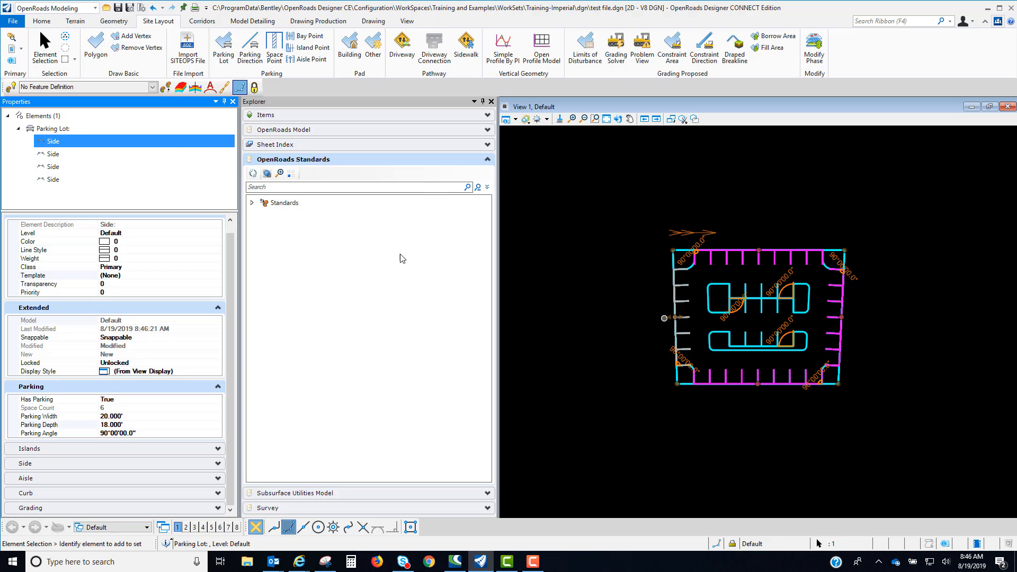
pyautogui.click(52, 153)
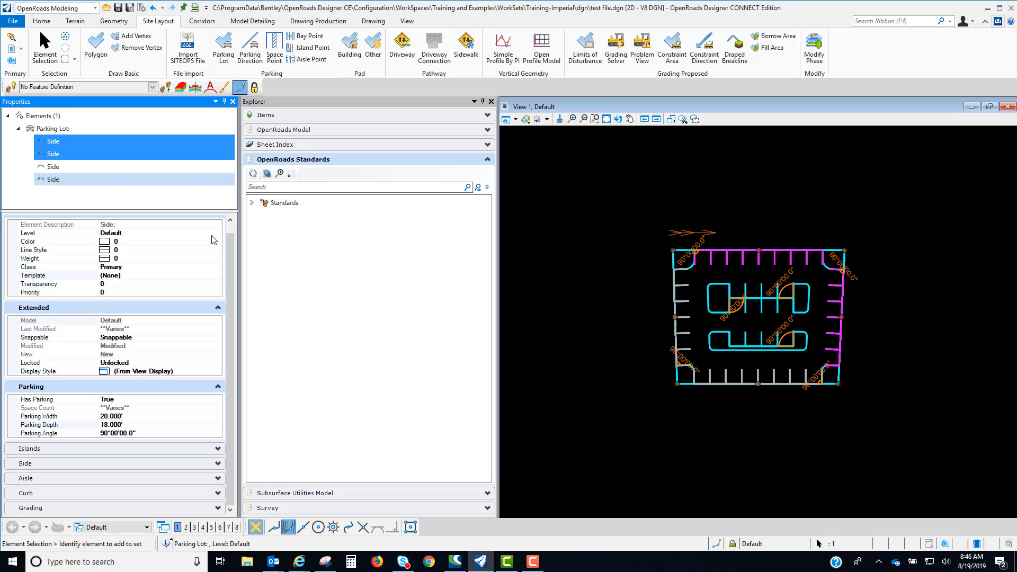
pyautogui.click(52, 153)
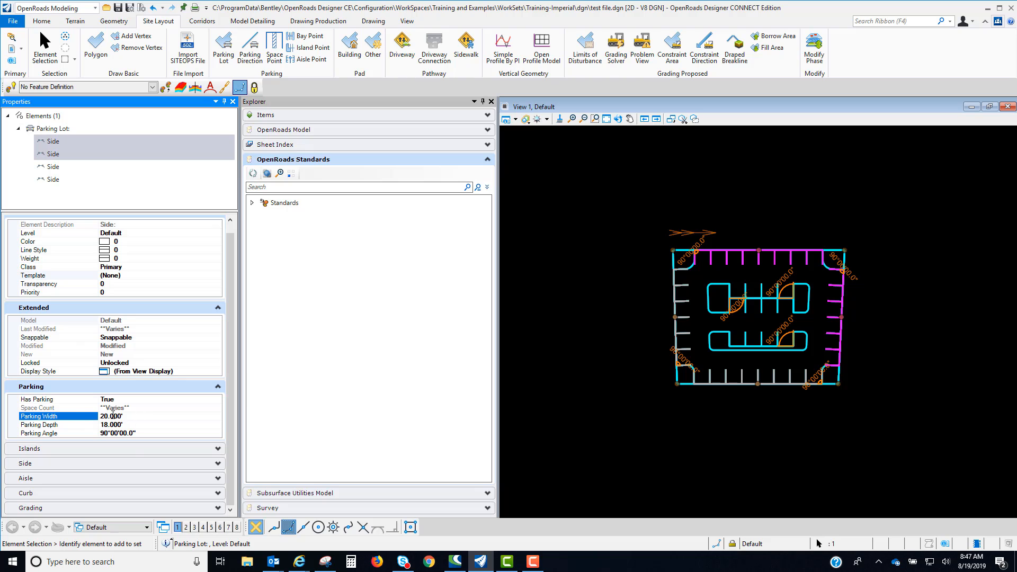
pyautogui.write('10')
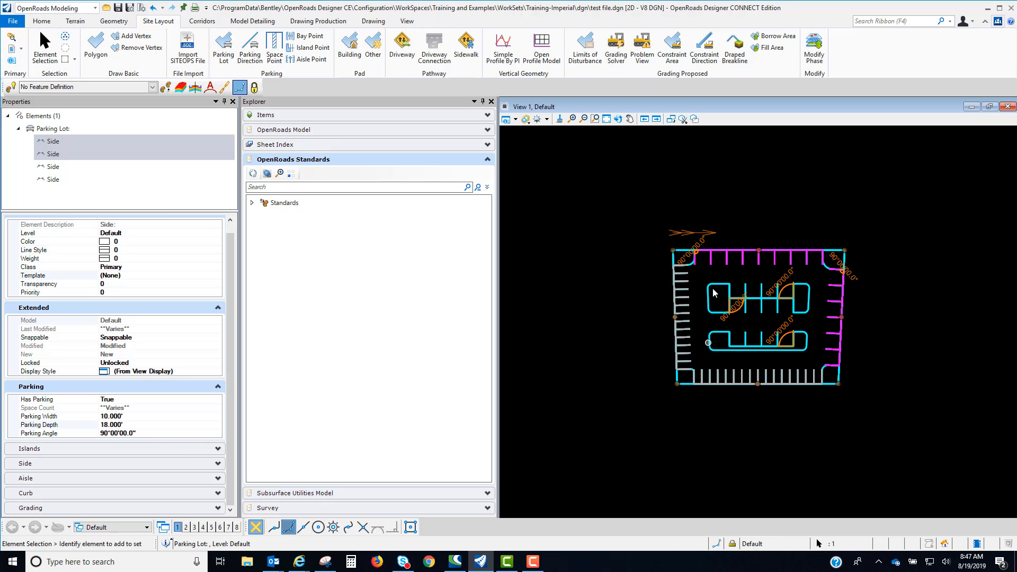
pyautogui.moveTo(826, 278)
pyautogui.write('6')
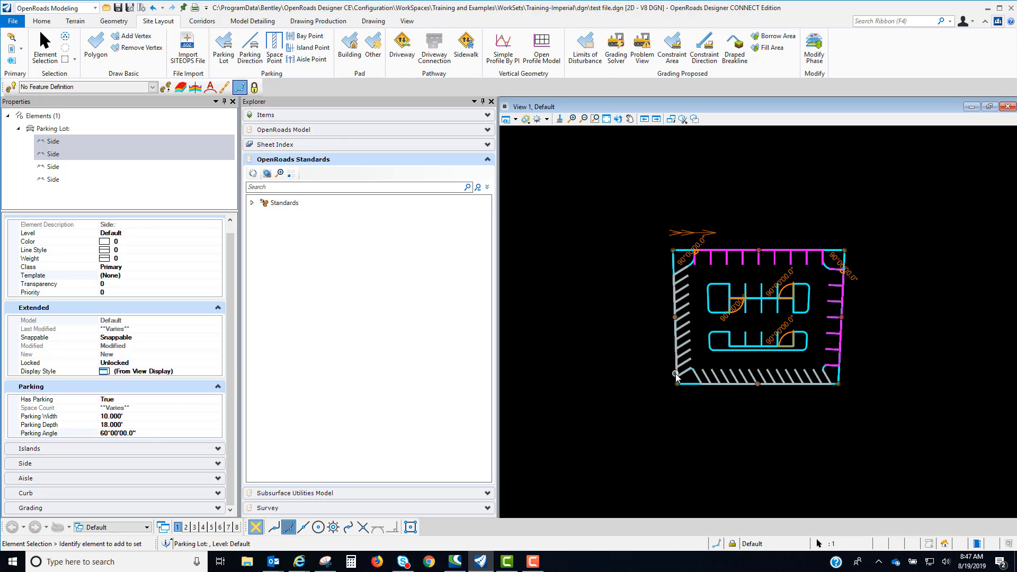
pyautogui.click(749, 297)
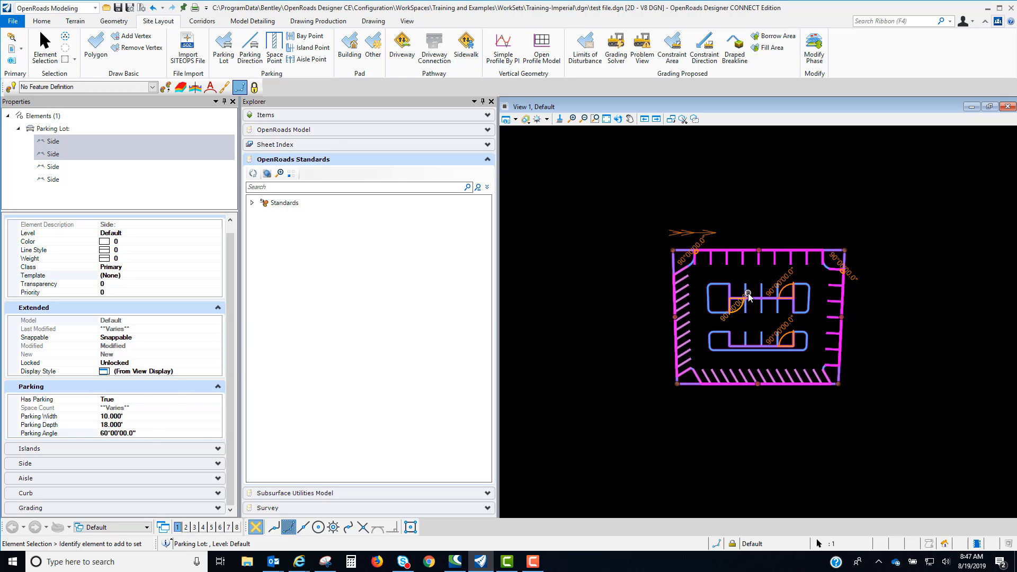